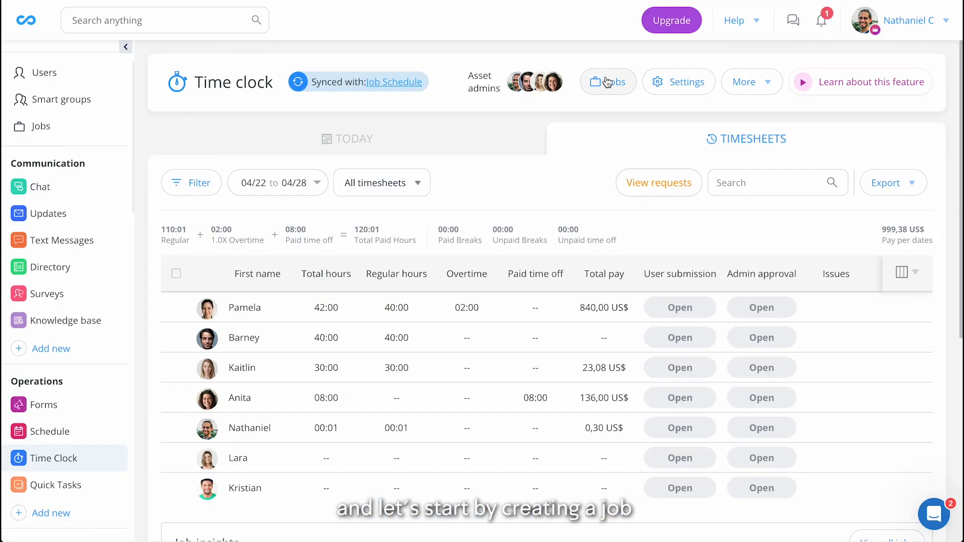
# Start a blank new job from the Time Clock's Jobs list via Add job > Create new job
pyautogui.click(608, 82)
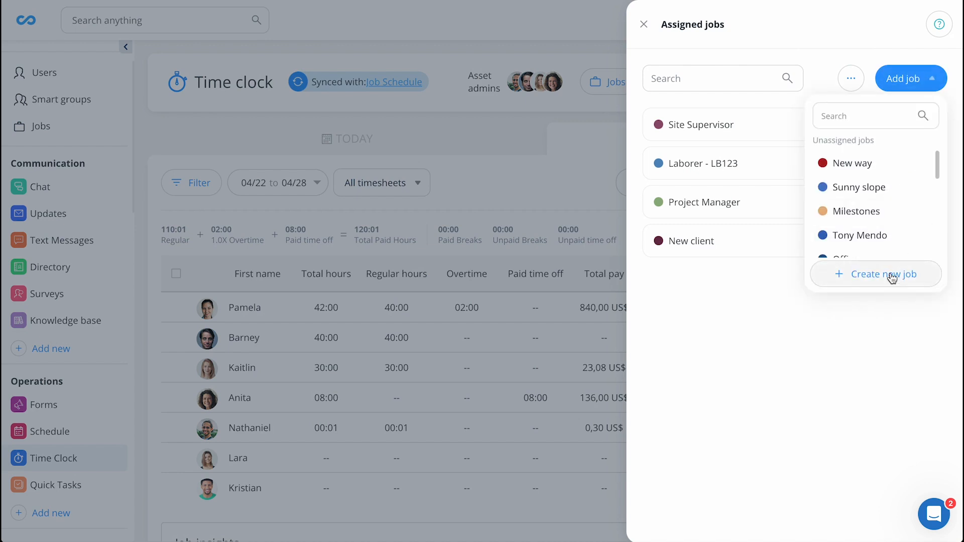
pyautogui.click(882, 273)
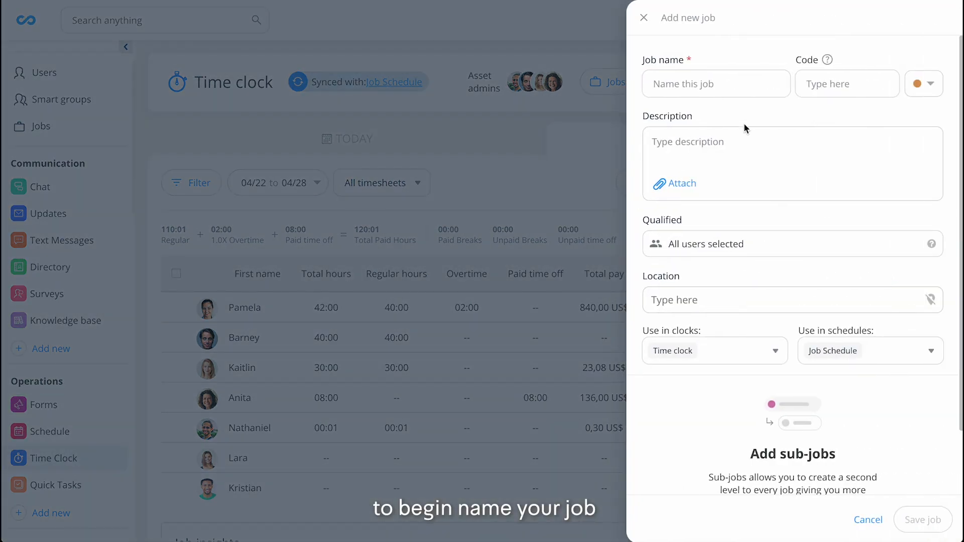
# Name the job 'Example Job' from the suggestions and enter the code EX123
pyautogui.write('Example')
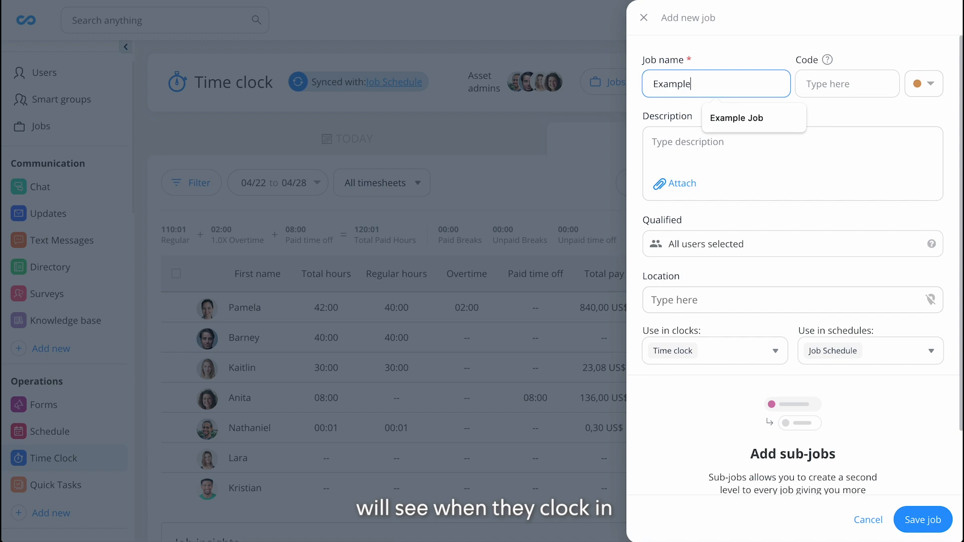
pyautogui.write('EX123')
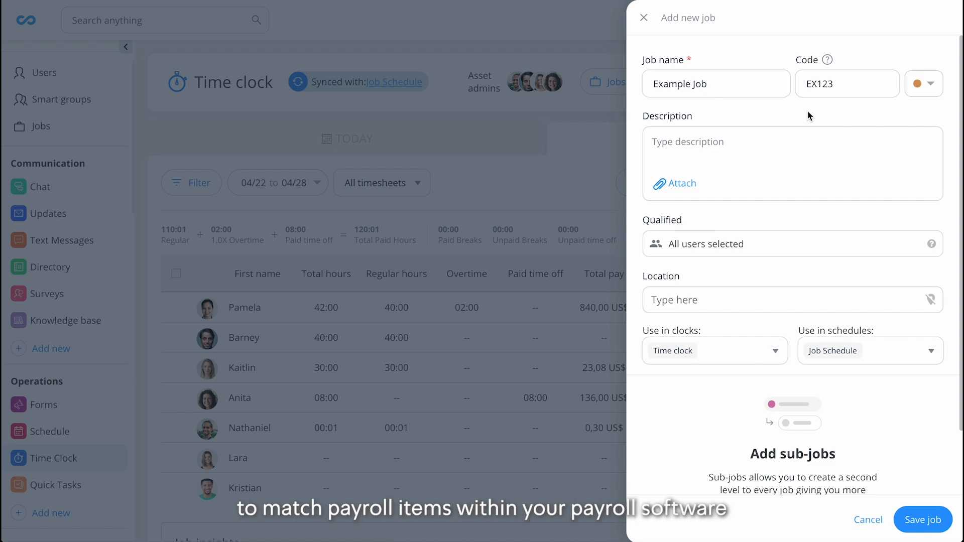
pyautogui.scroll(-3)
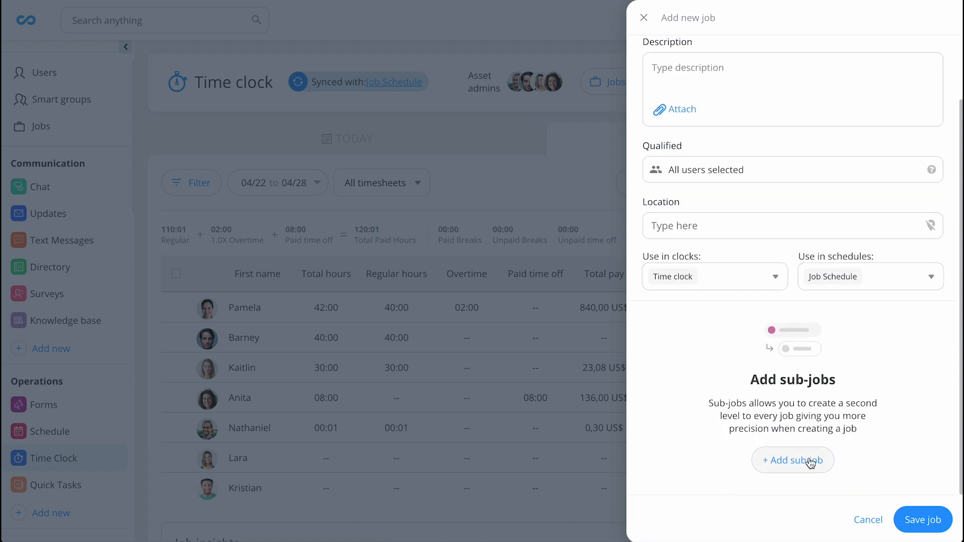
# Add sub-jobs 'Subjob 1' and 'Subjob 2' under Example Job
pyautogui.click(792, 461)
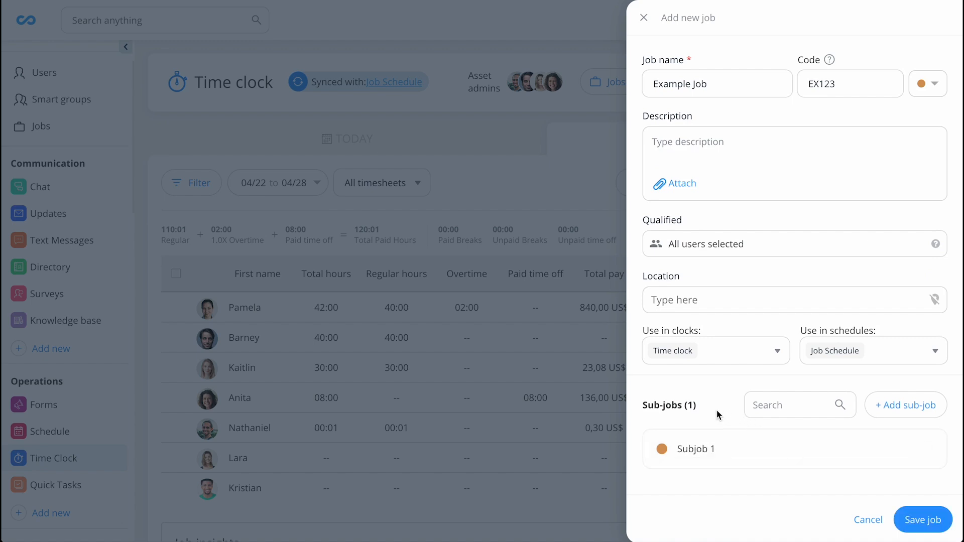
pyautogui.click(905, 405)
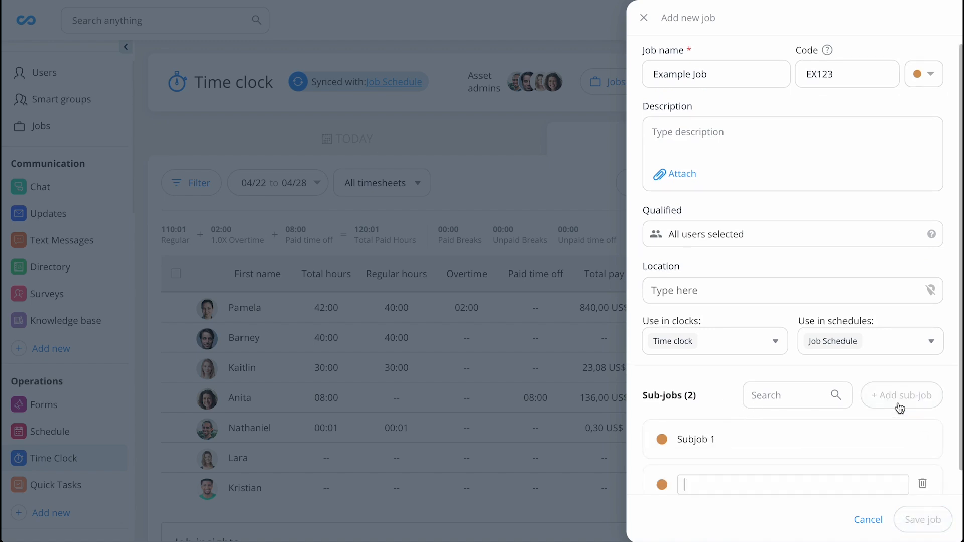
pyautogui.write('Subjob 2')
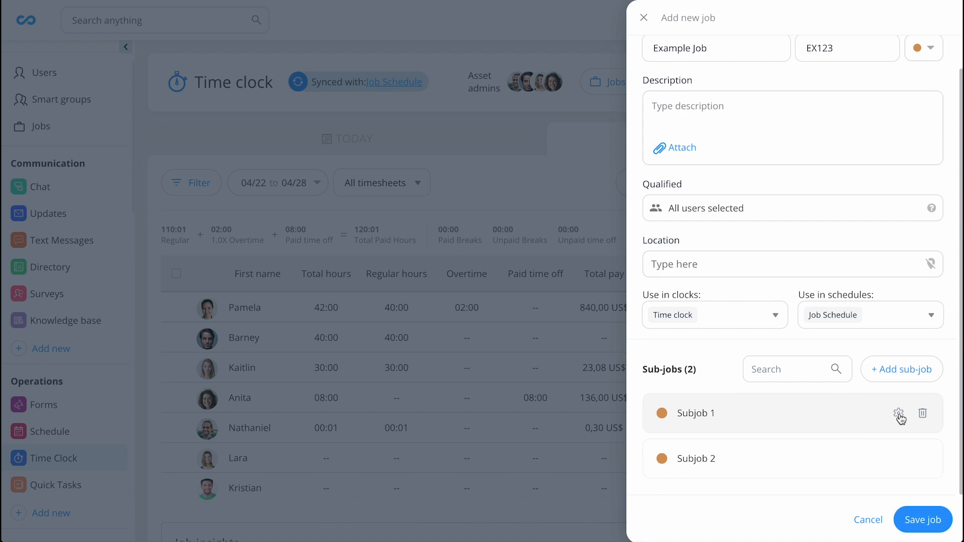
pyautogui.click(899, 413)
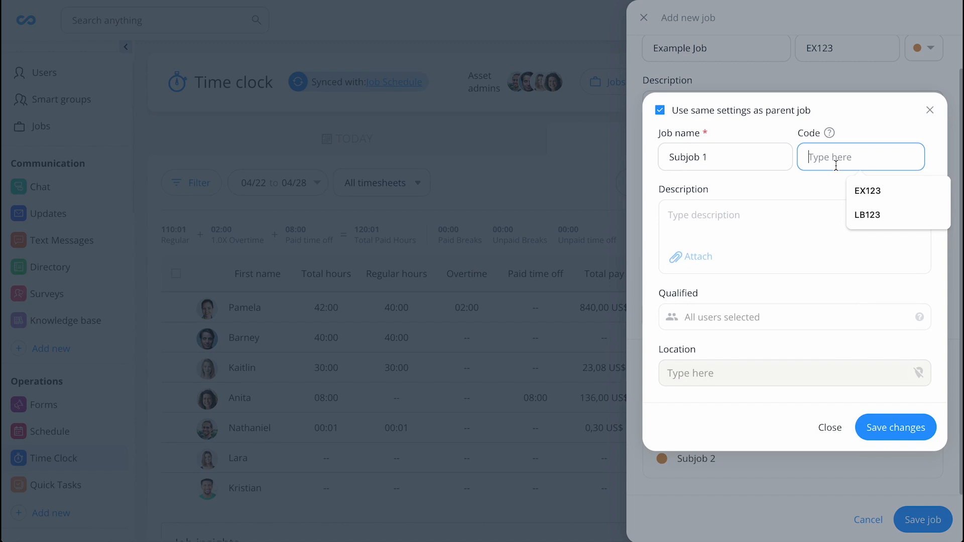
# Assign code SJ1 to Subjob 1 and SJ2 to Subjob 2, saving each
pyautogui.write('SJ1')
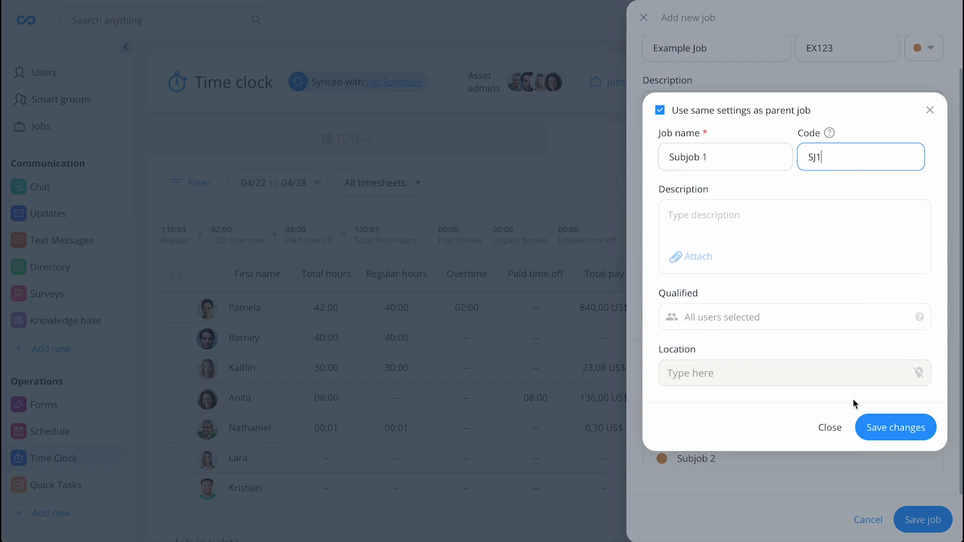
pyautogui.click(895, 427)
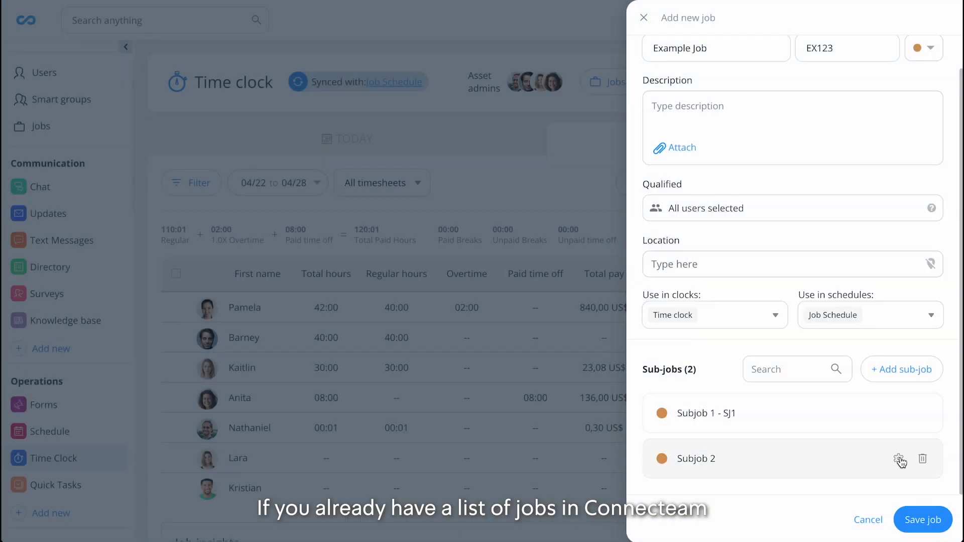
pyautogui.click(901, 459)
pyautogui.write('SJ2')
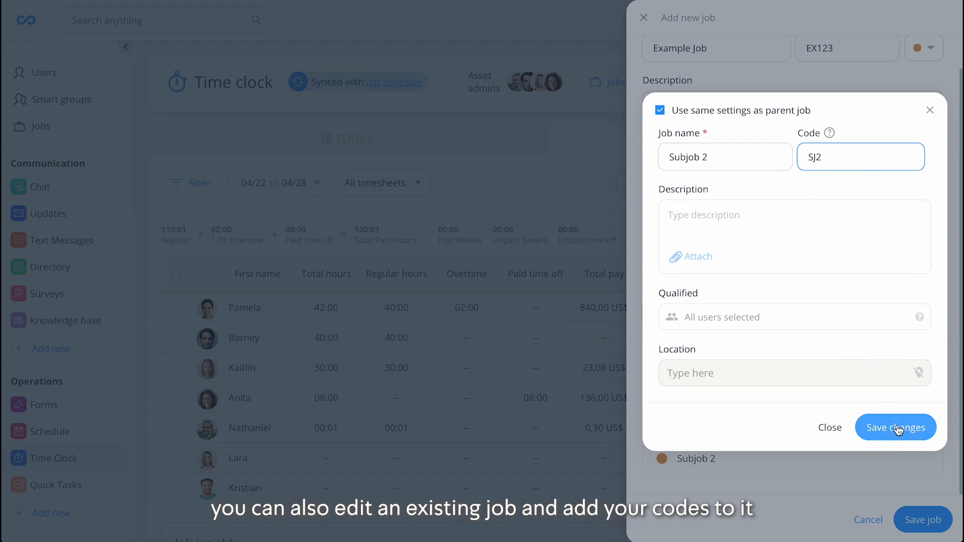
pyautogui.click(895, 428)
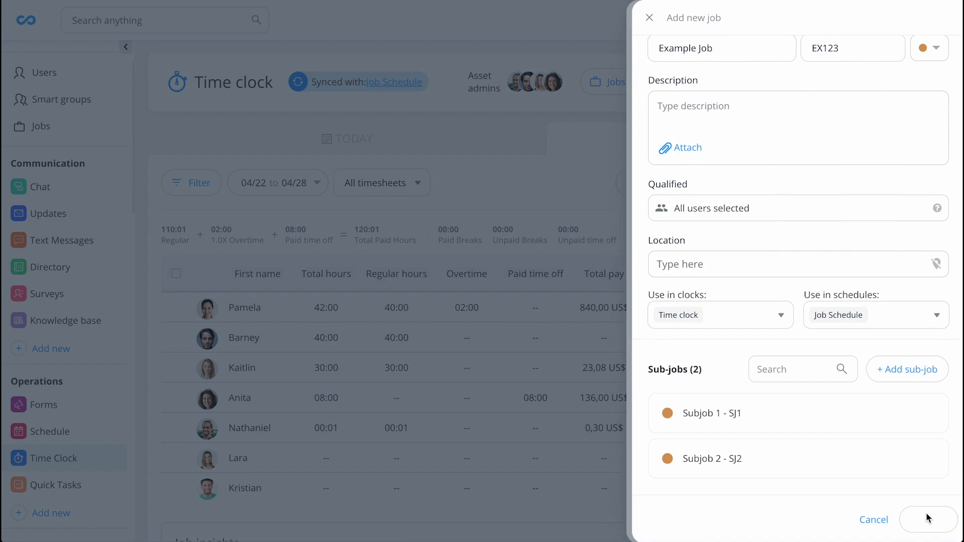
# Save Example Job and close the Assigned jobs panel
pyautogui.click(930, 519)
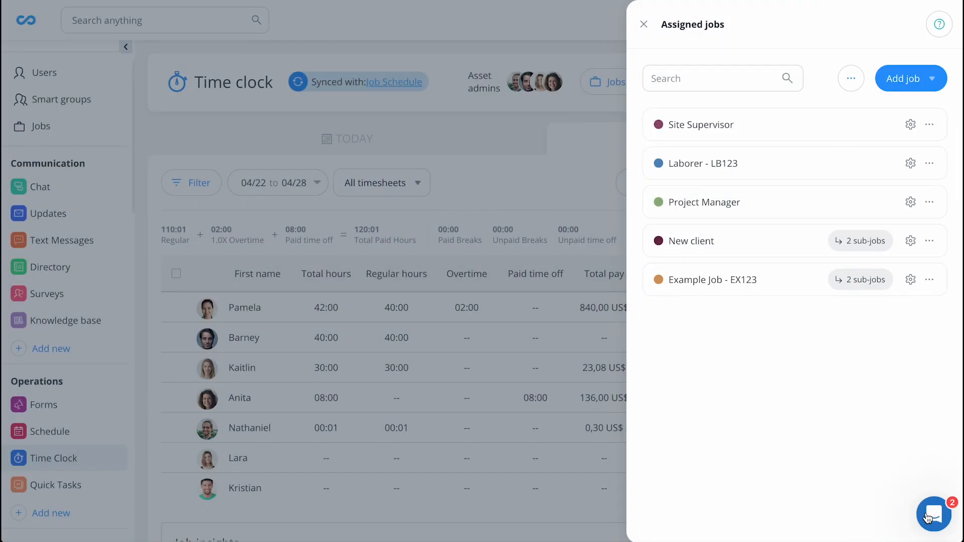
pyautogui.click(643, 24)
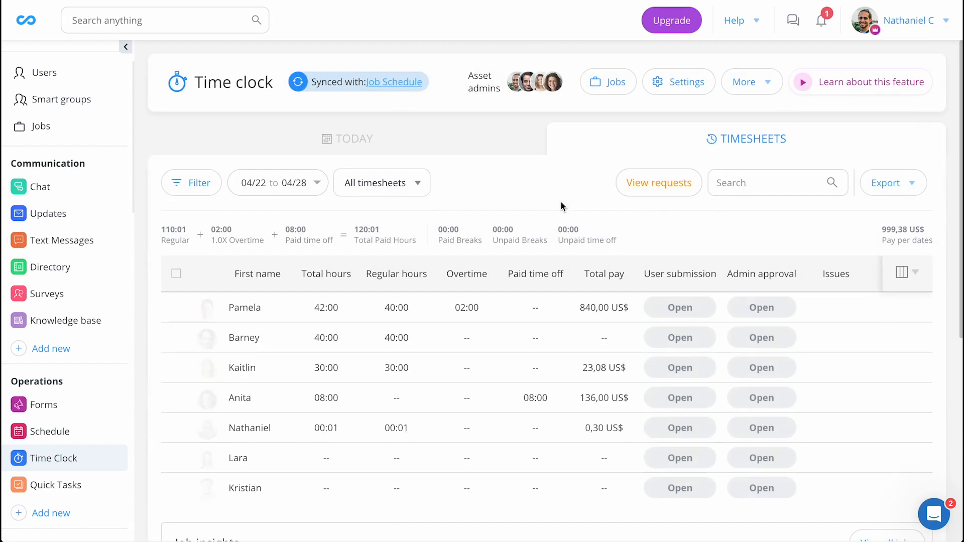
# Review the Customize Report options, then show the timesheet Export choices
pyautogui.click(891, 183)
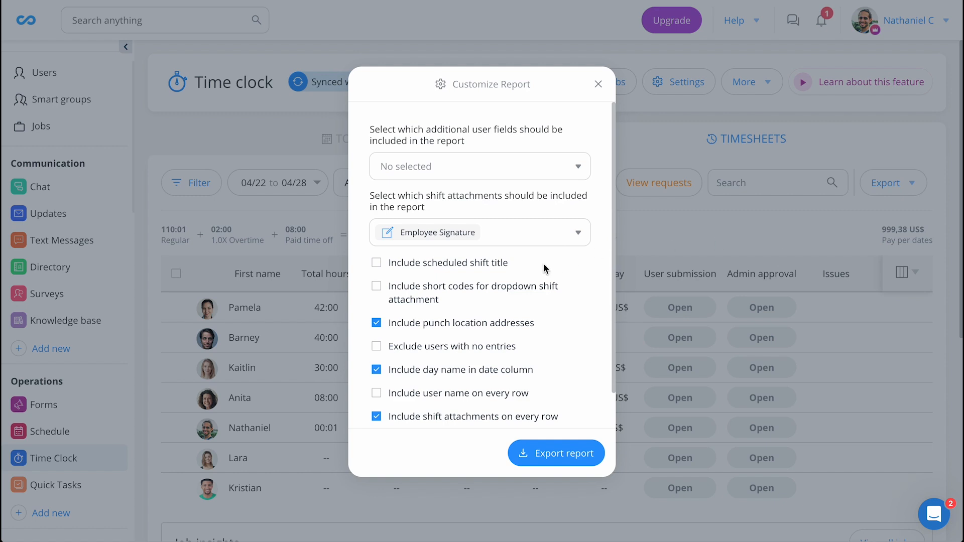
pyautogui.scroll(-3)
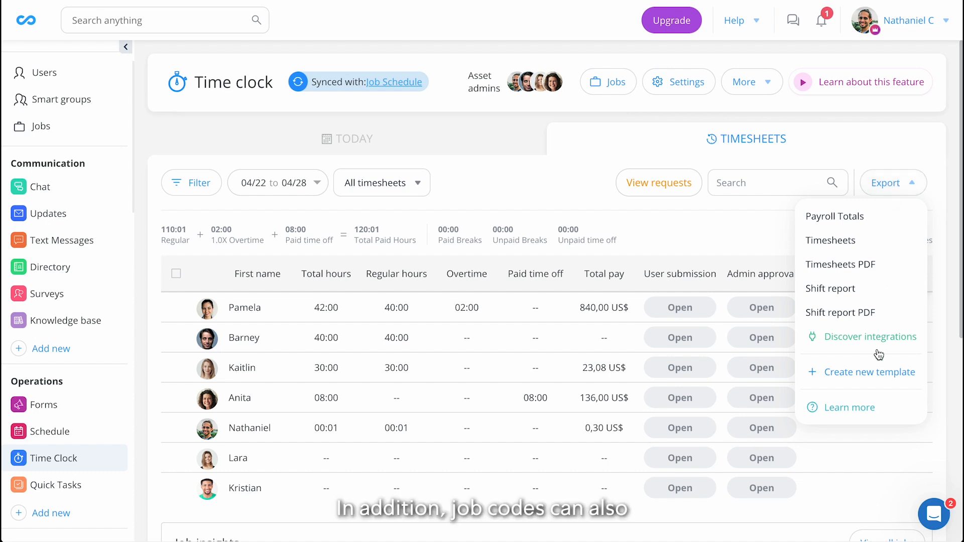
# Create a Timesheet custom export template with Job code and Sub-job code columns, then close it
pyautogui.click(830, 240)
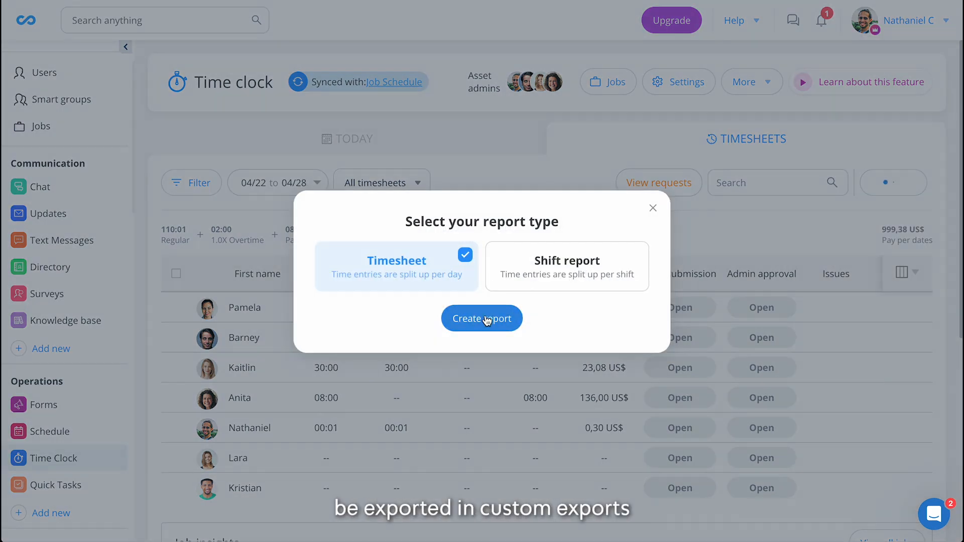
pyautogui.click(482, 318)
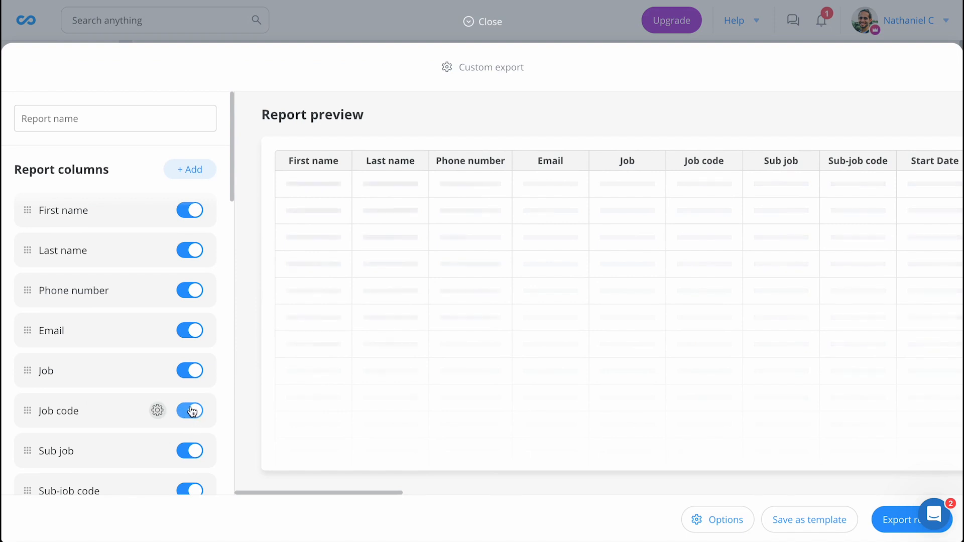
pyautogui.click(483, 21)
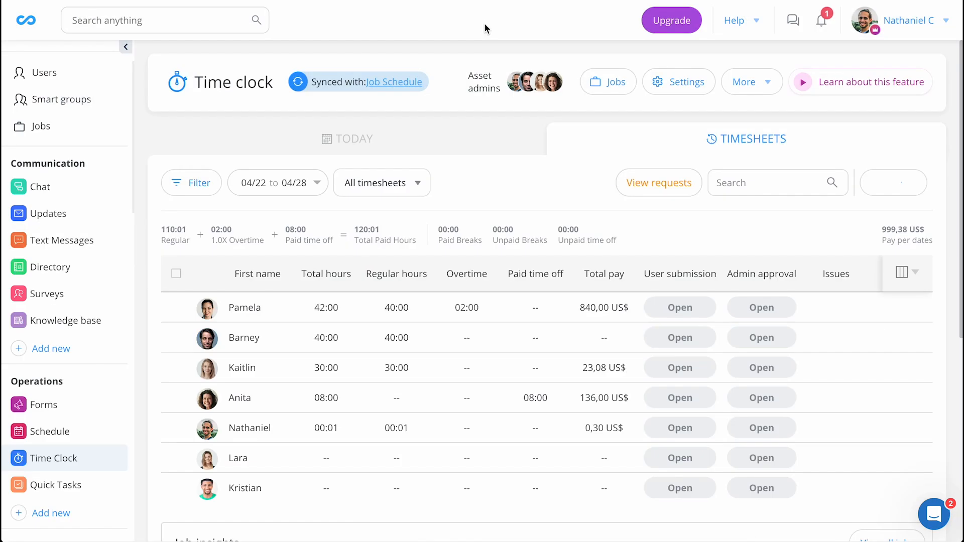